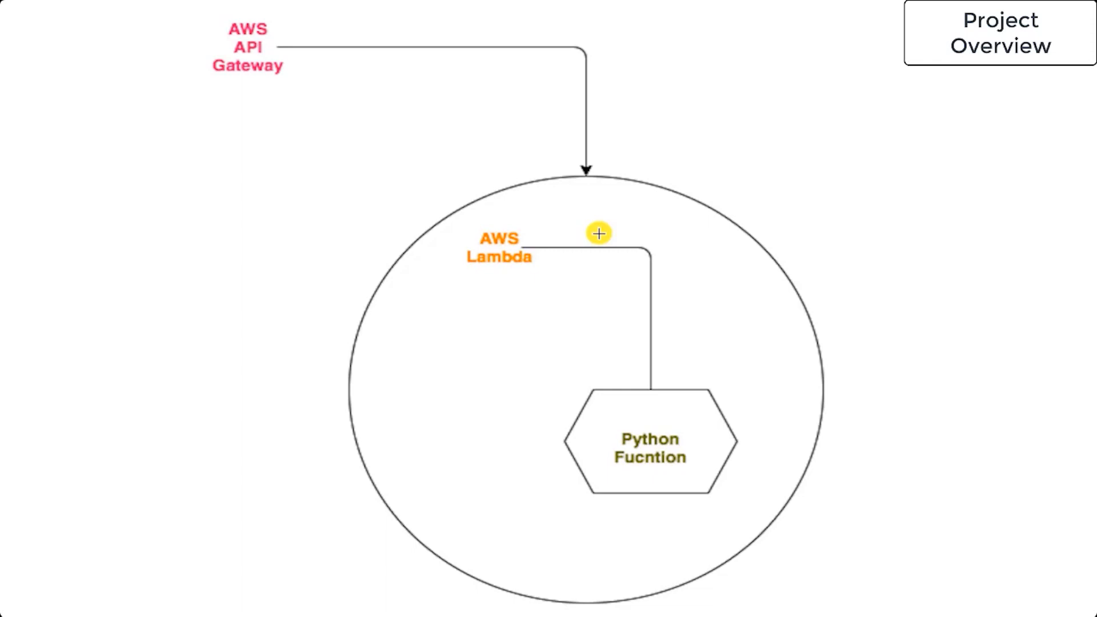
pyautogui.moveTo(224, 40)
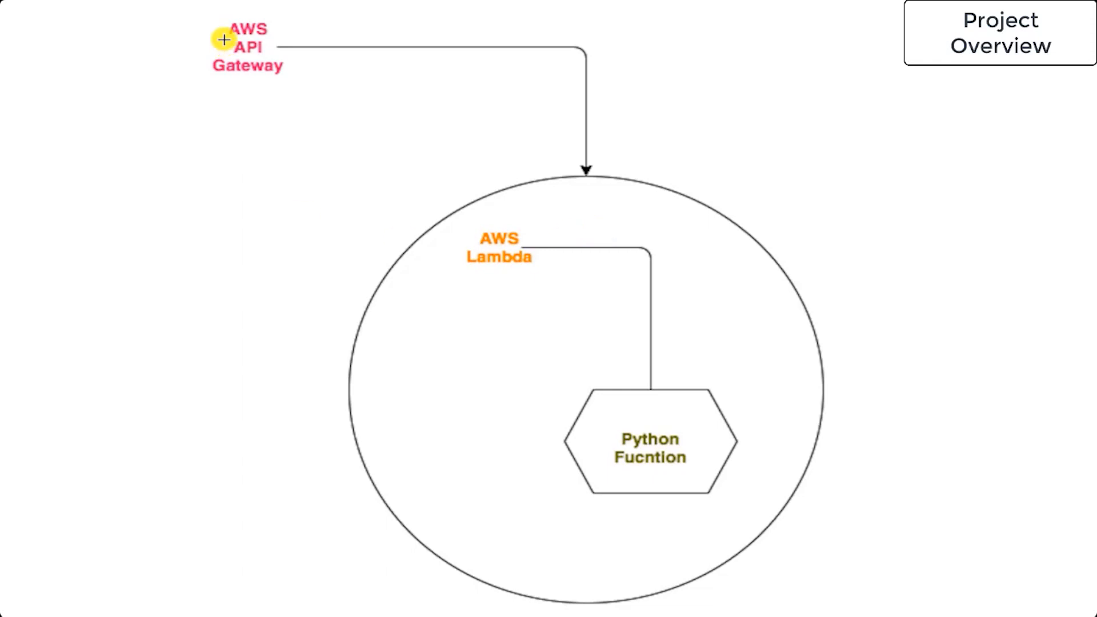
pyautogui.moveTo(315, 114)
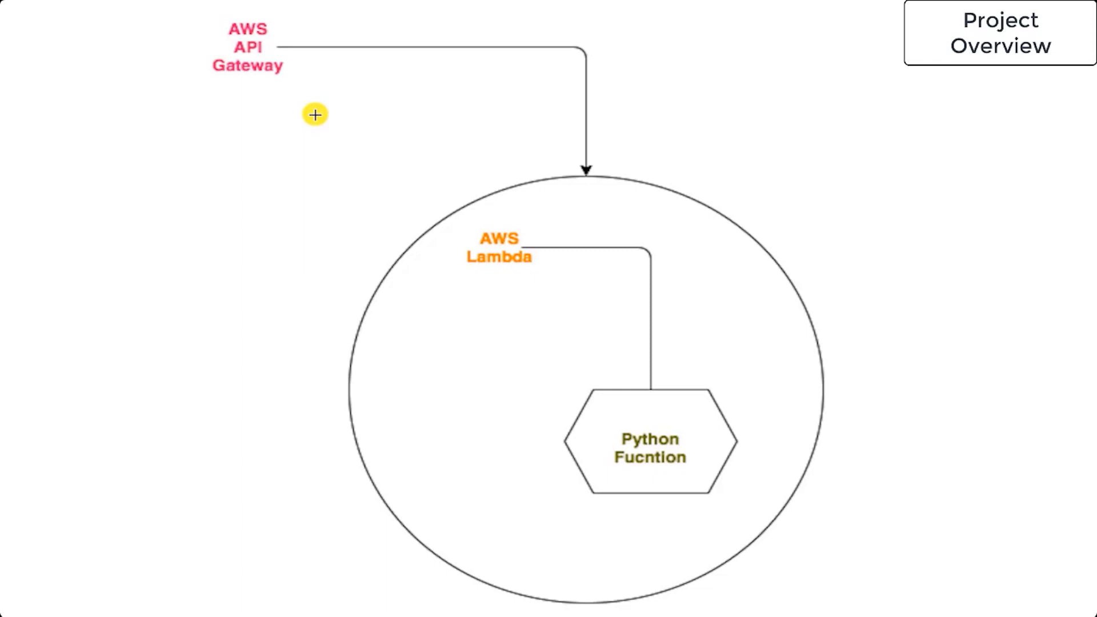
pyautogui.moveTo(842, 492)
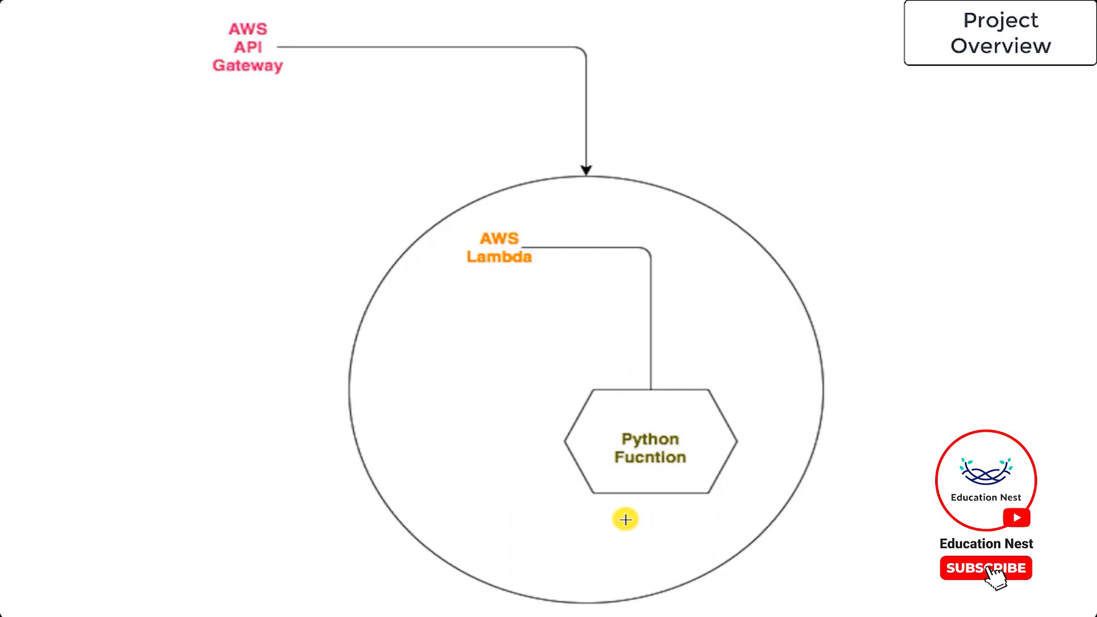
pyautogui.click(985, 567)
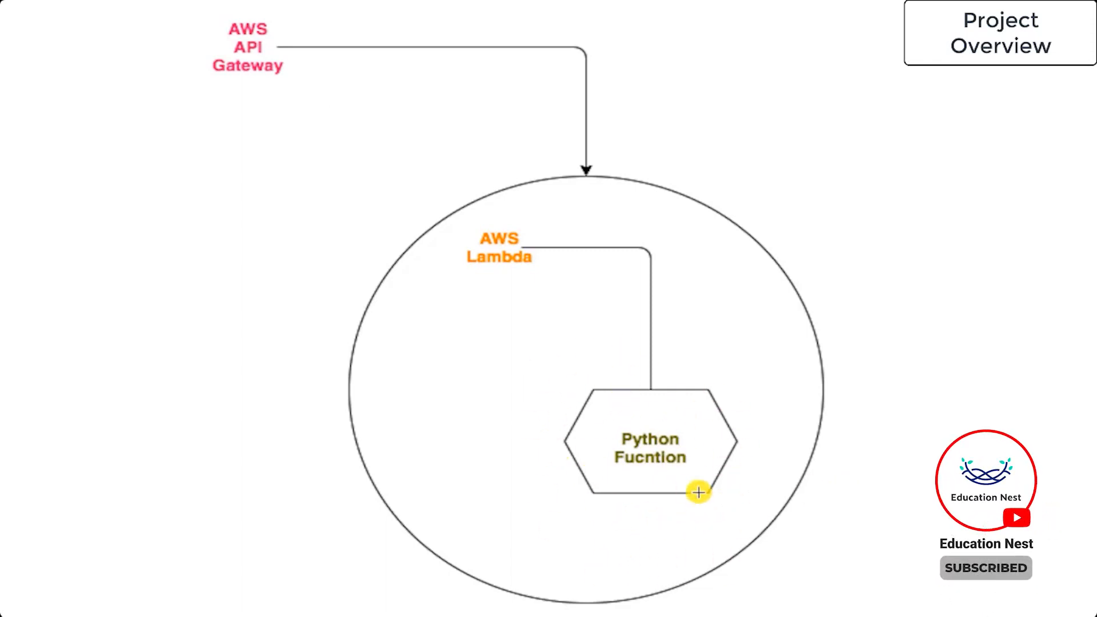
pyautogui.moveTo(675, 492)
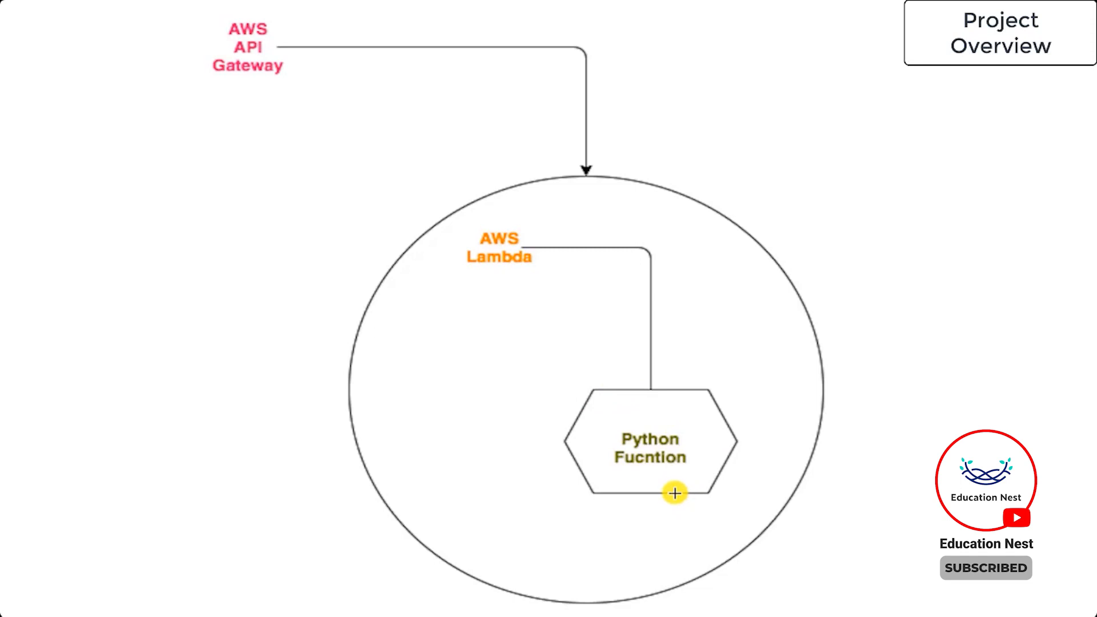
pyautogui.moveTo(678, 445)
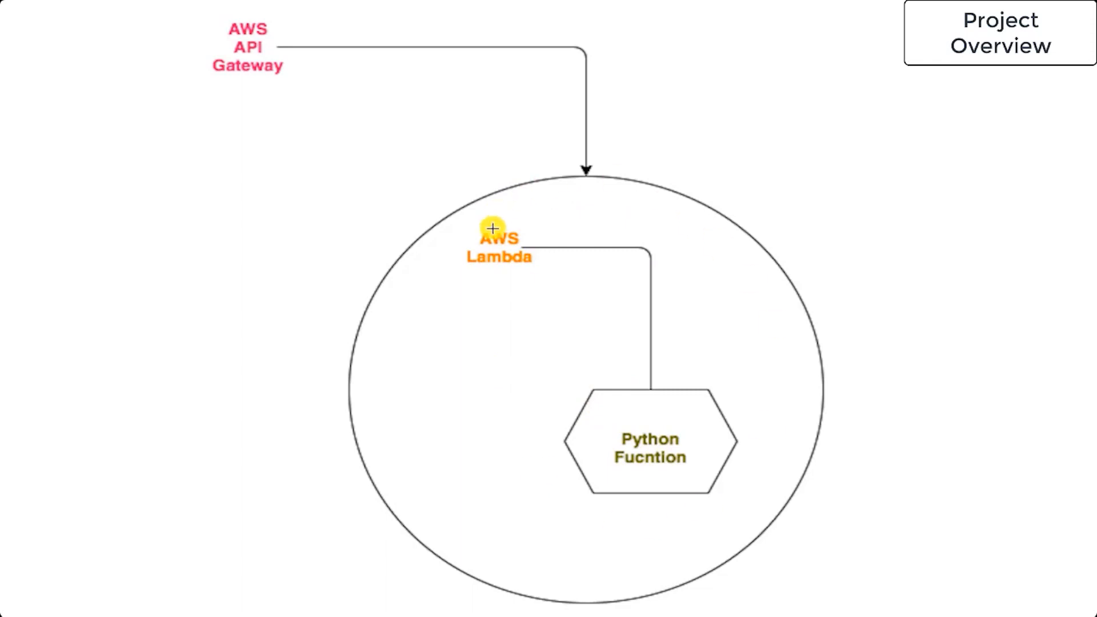
pyautogui.moveTo(554, 239)
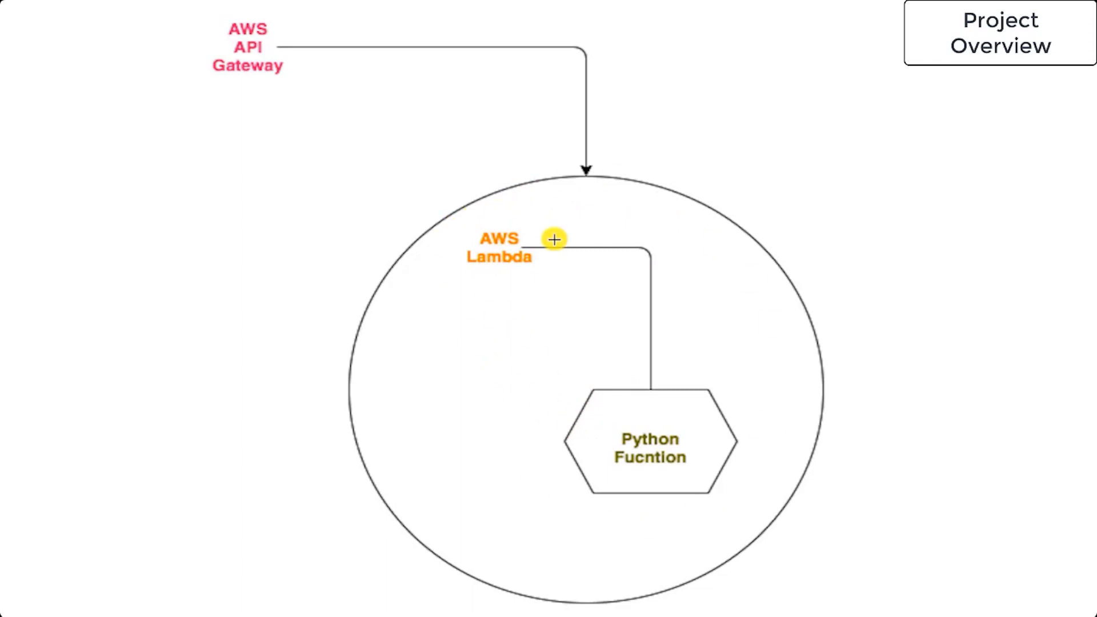
pyautogui.moveTo(605, 413)
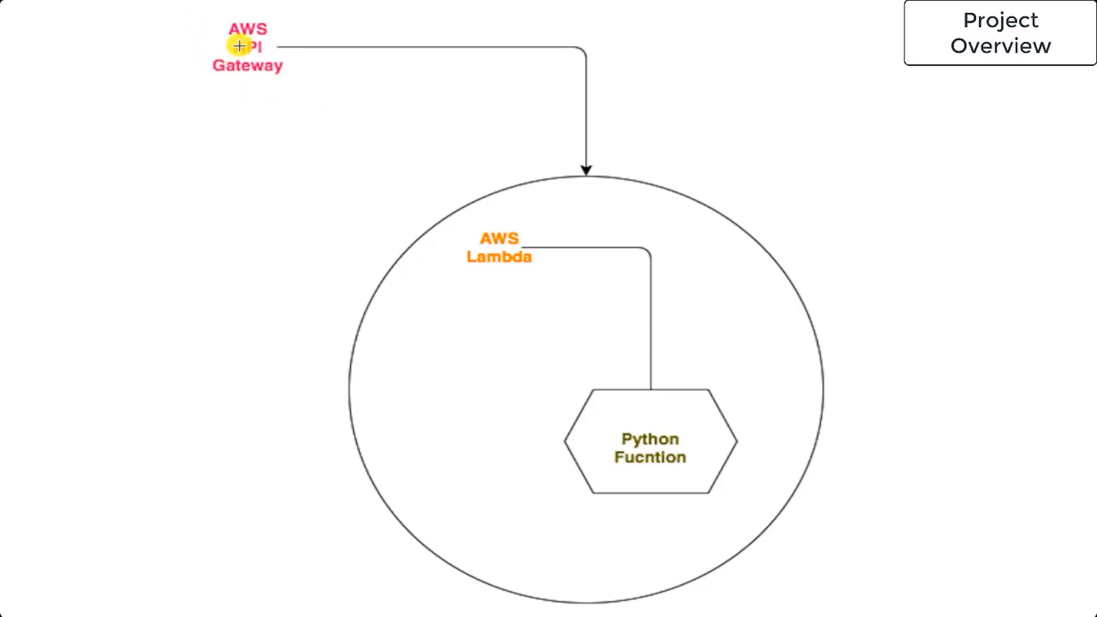
pyautogui.moveTo(311, 172)
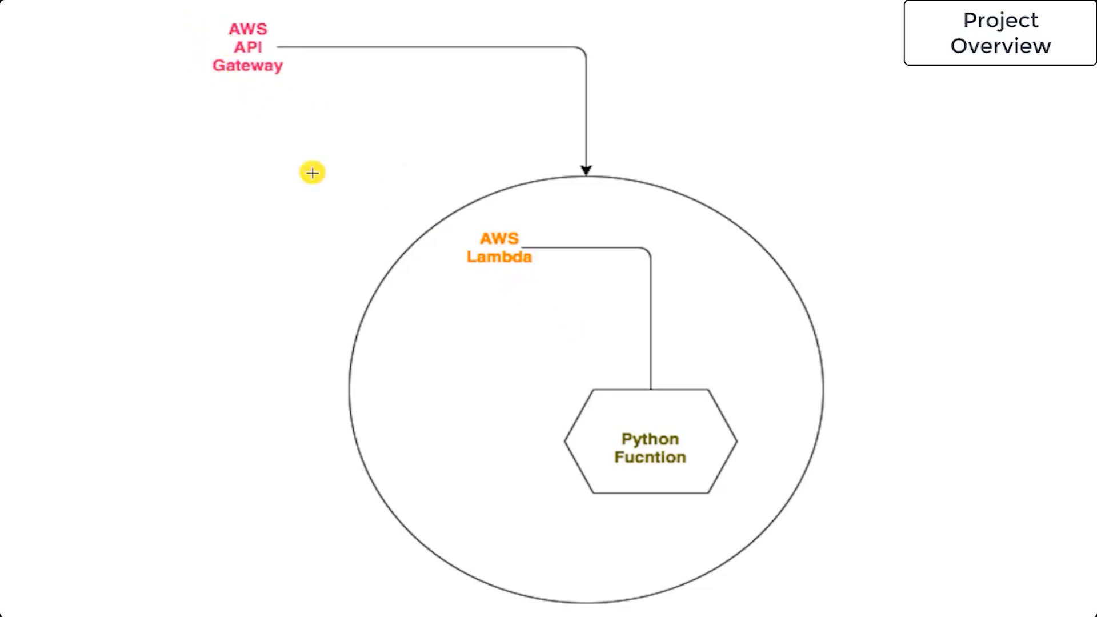
pyautogui.moveTo(238, 48)
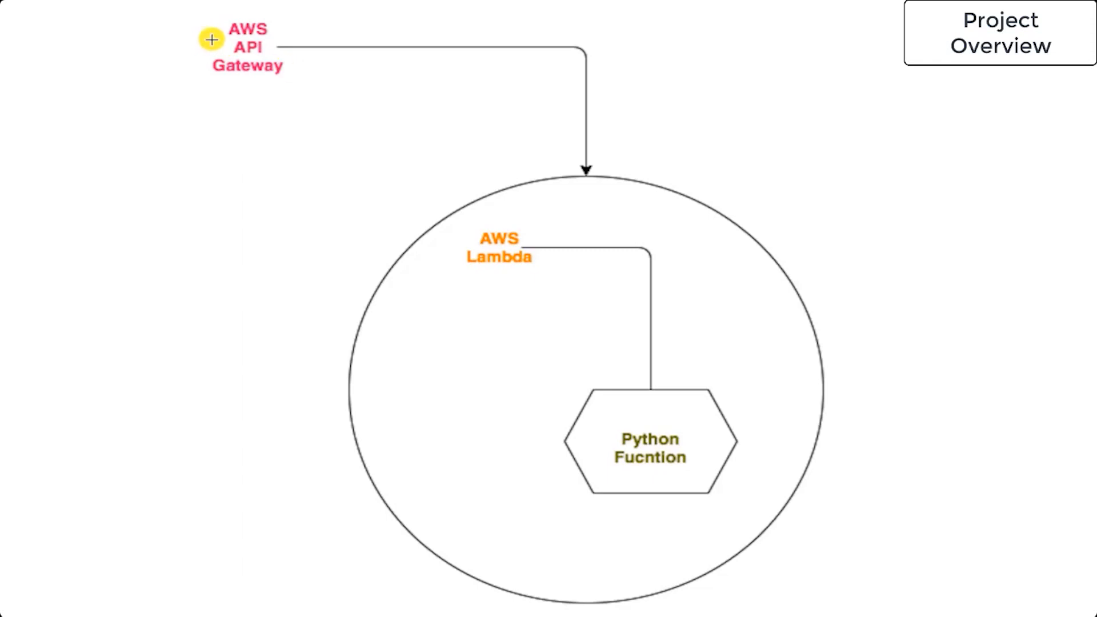
pyautogui.moveTo(489, 261)
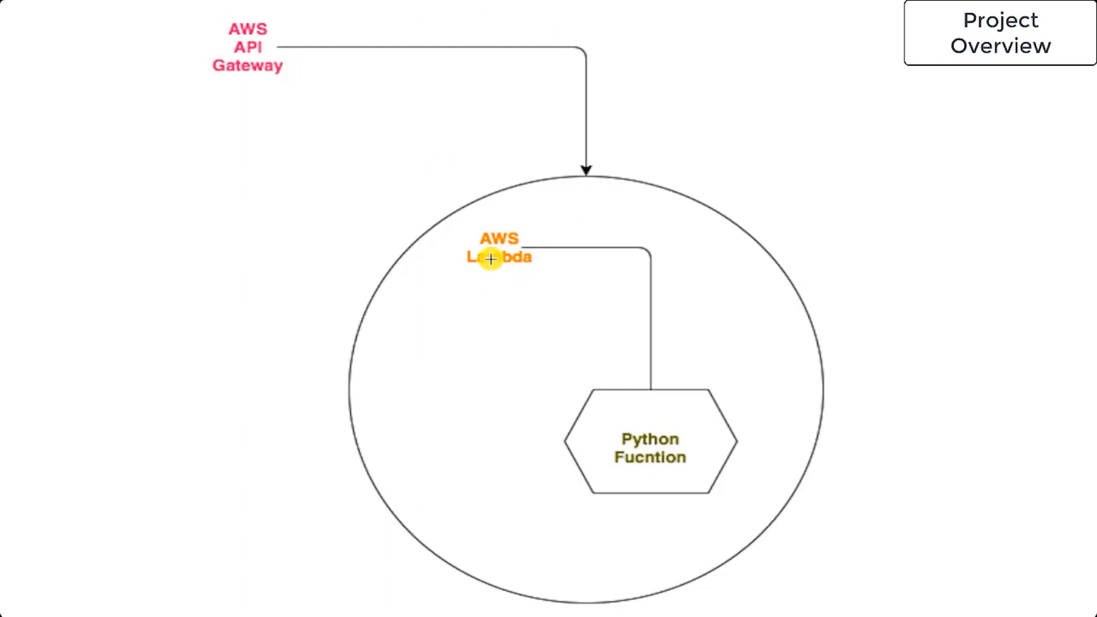
pyautogui.moveTo(647, 390)
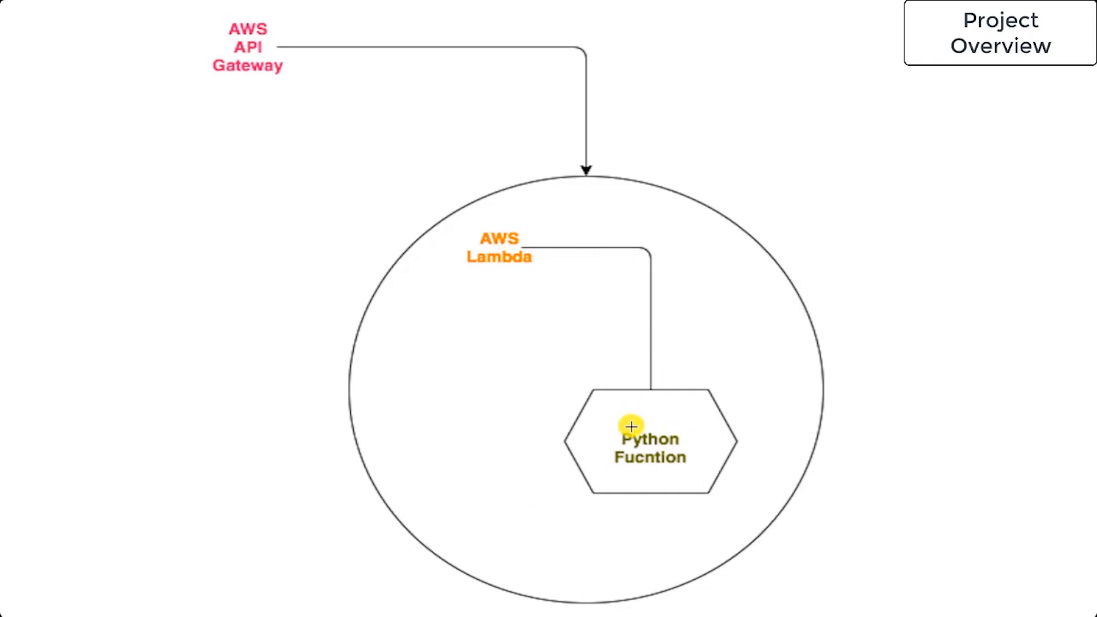
pyautogui.moveTo(680, 406)
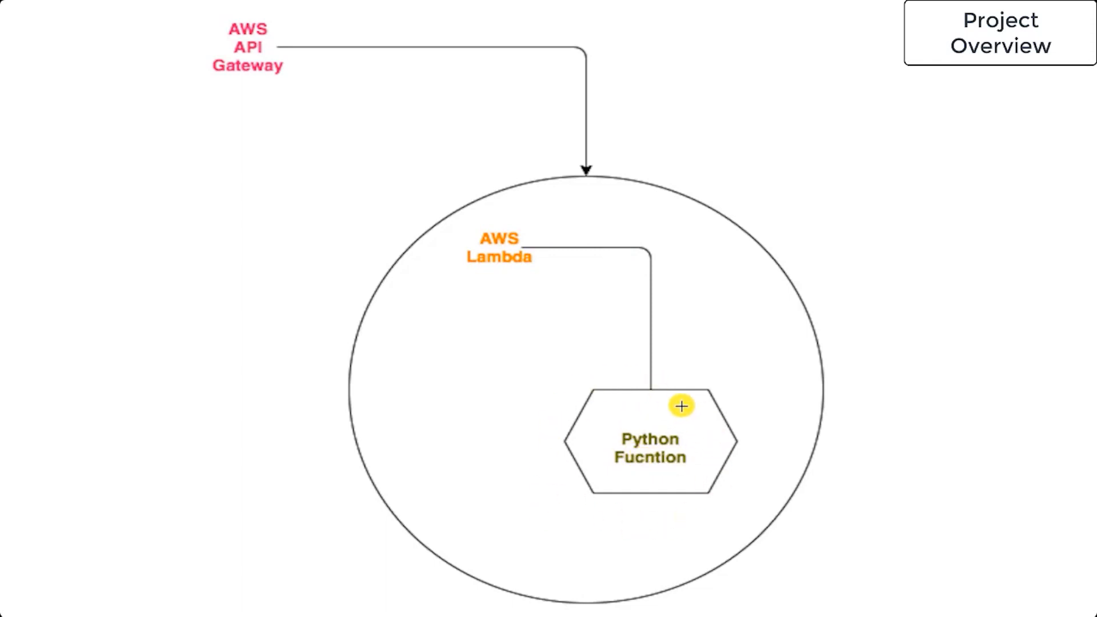
pyautogui.moveTo(670, 505)
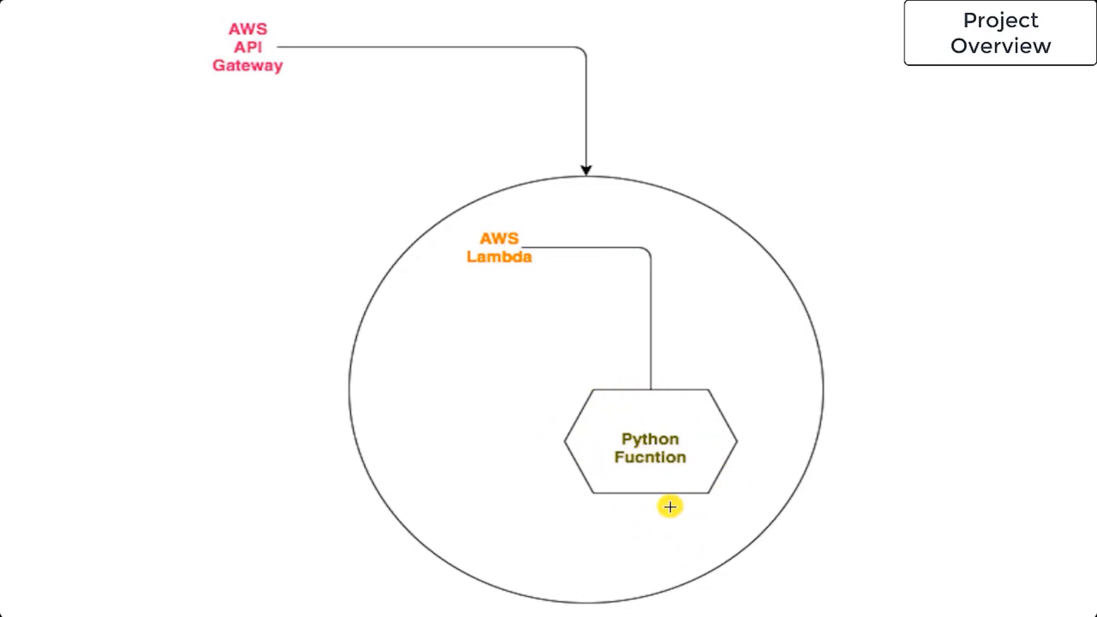
pyautogui.moveTo(629, 493)
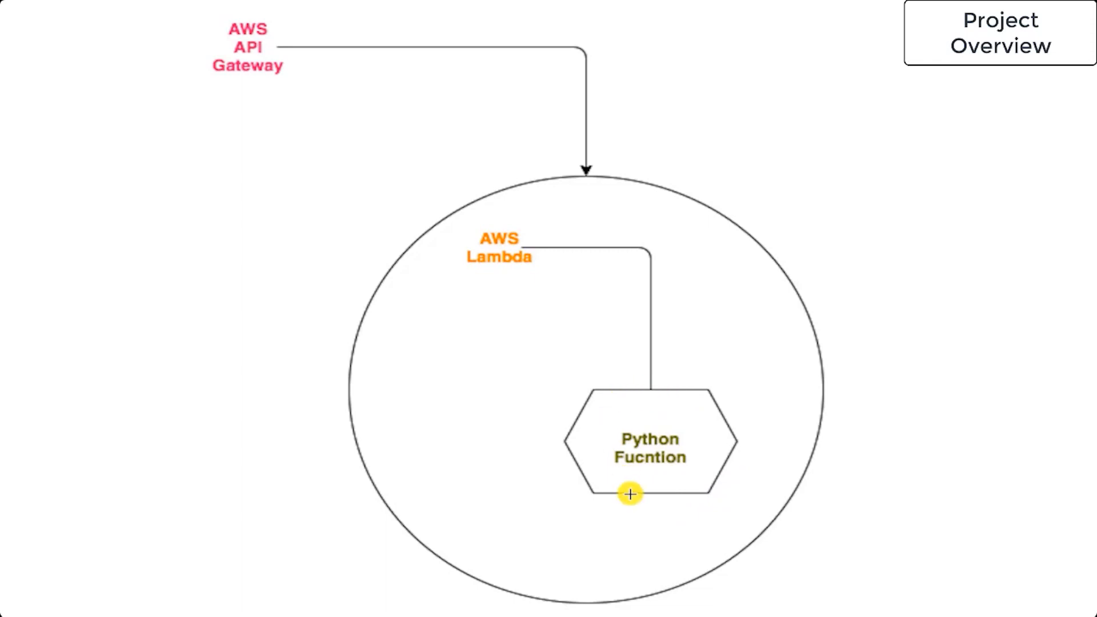
pyautogui.moveTo(525, 116)
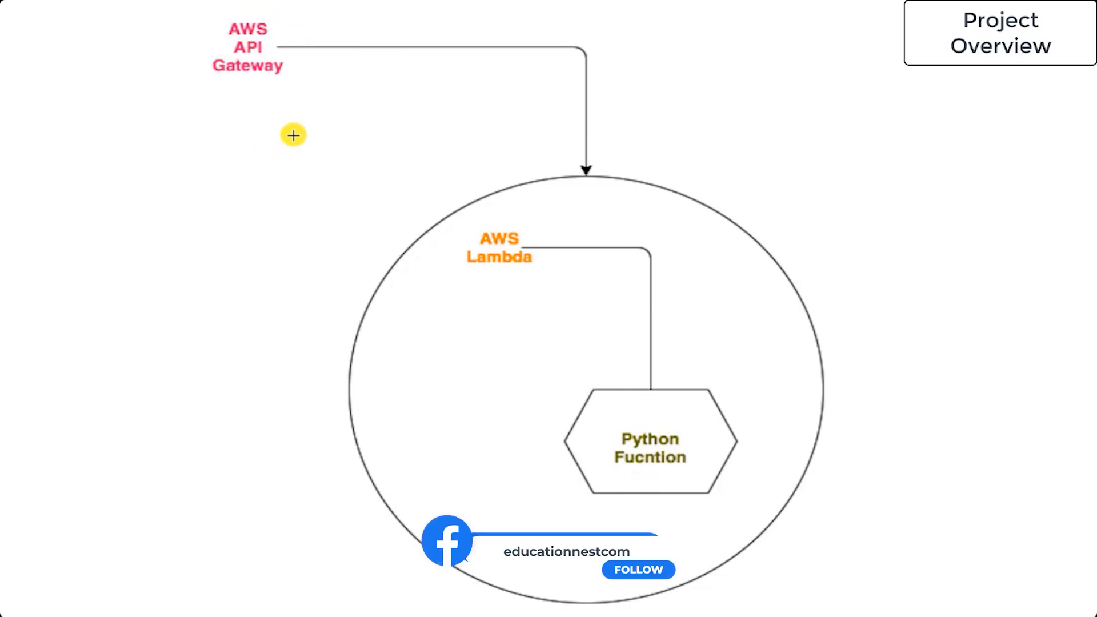
pyautogui.moveTo(683, 393)
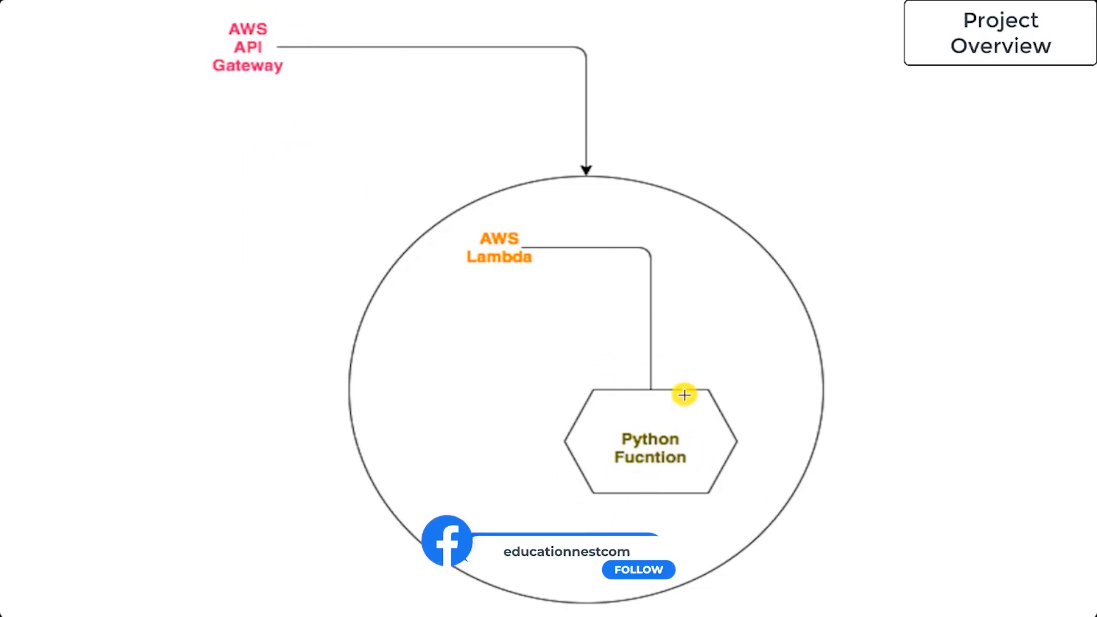
pyautogui.moveTo(370, 146)
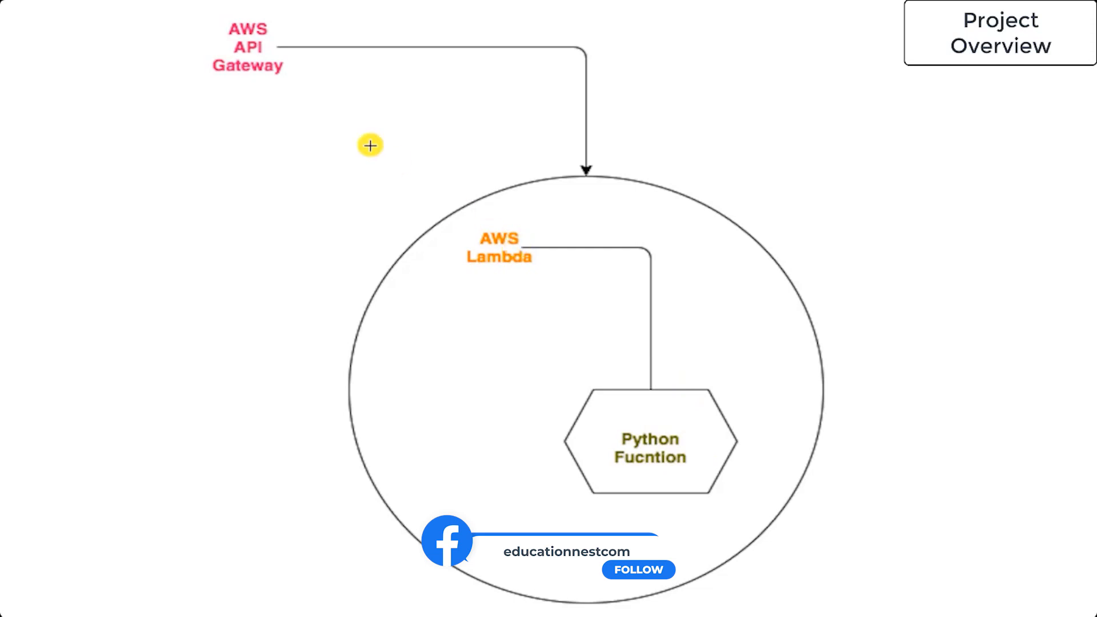
pyautogui.moveTo(552, 421)
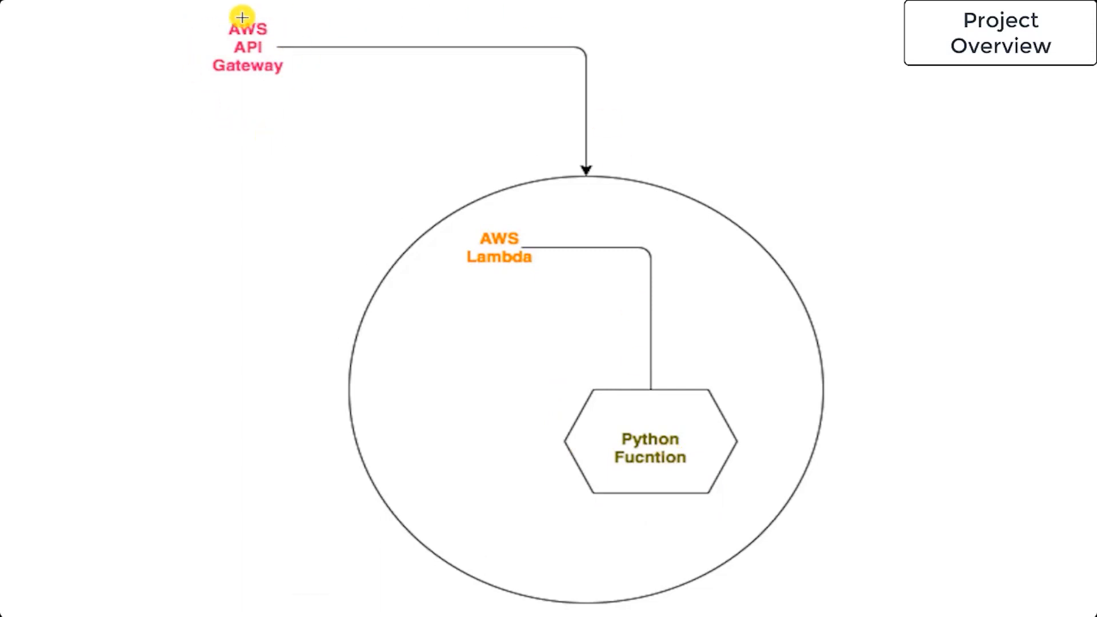
pyautogui.moveTo(269, 37)
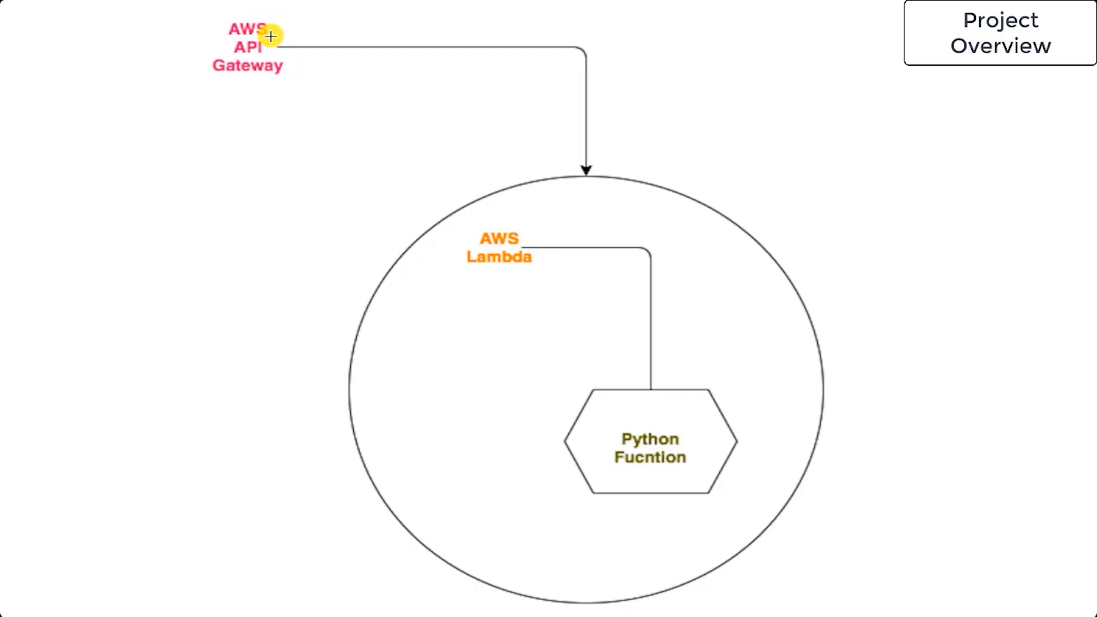
pyautogui.moveTo(365, 335)
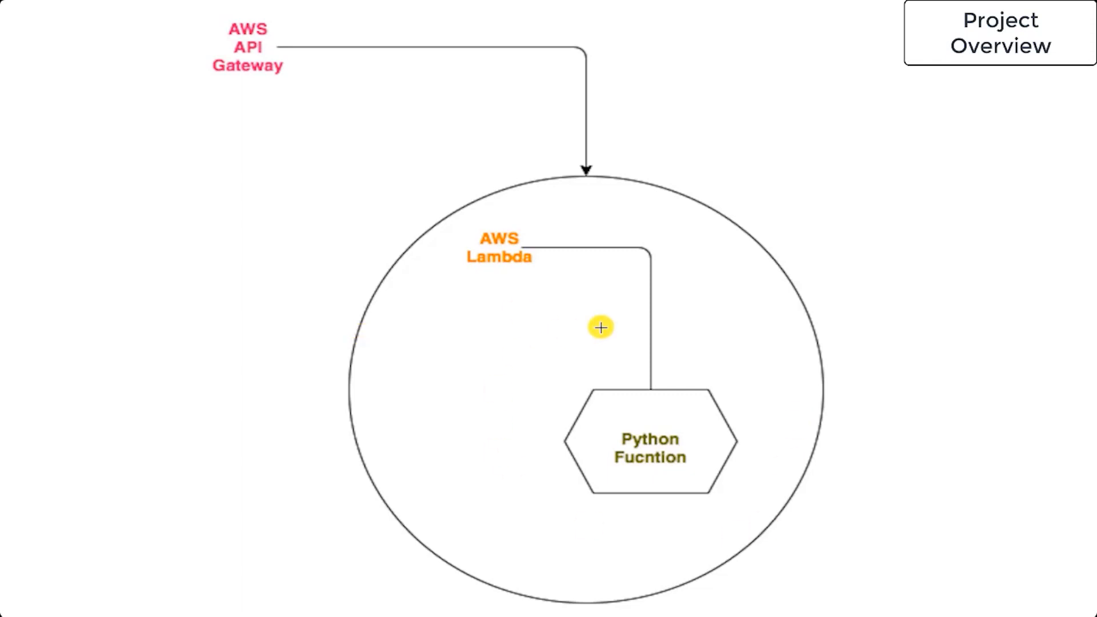
pyautogui.moveTo(602, 498)
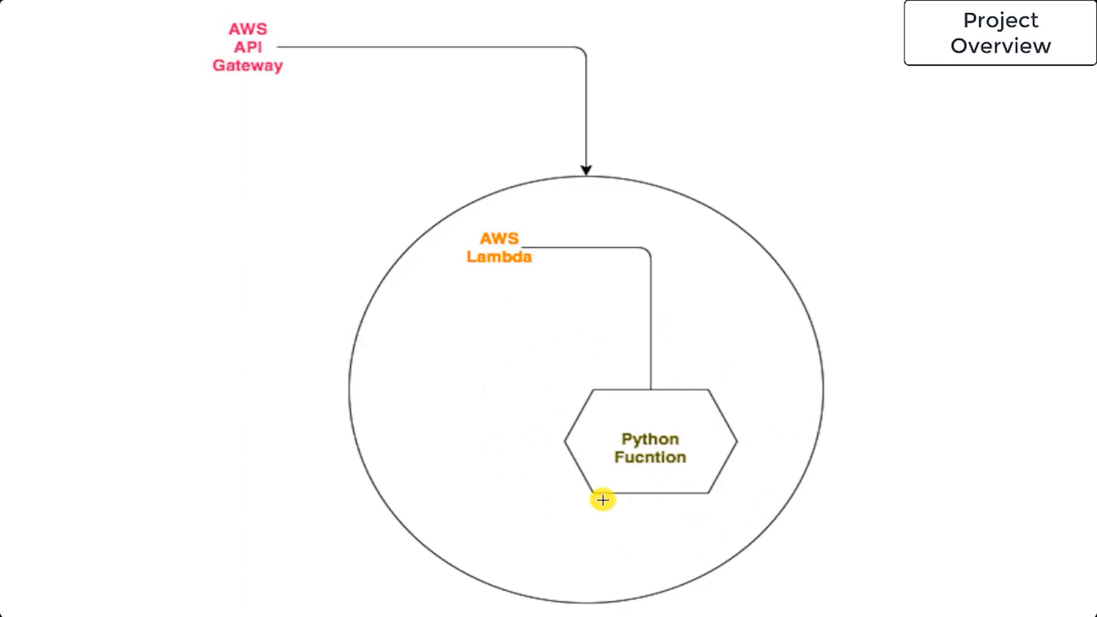
pyautogui.moveTo(423, 592)
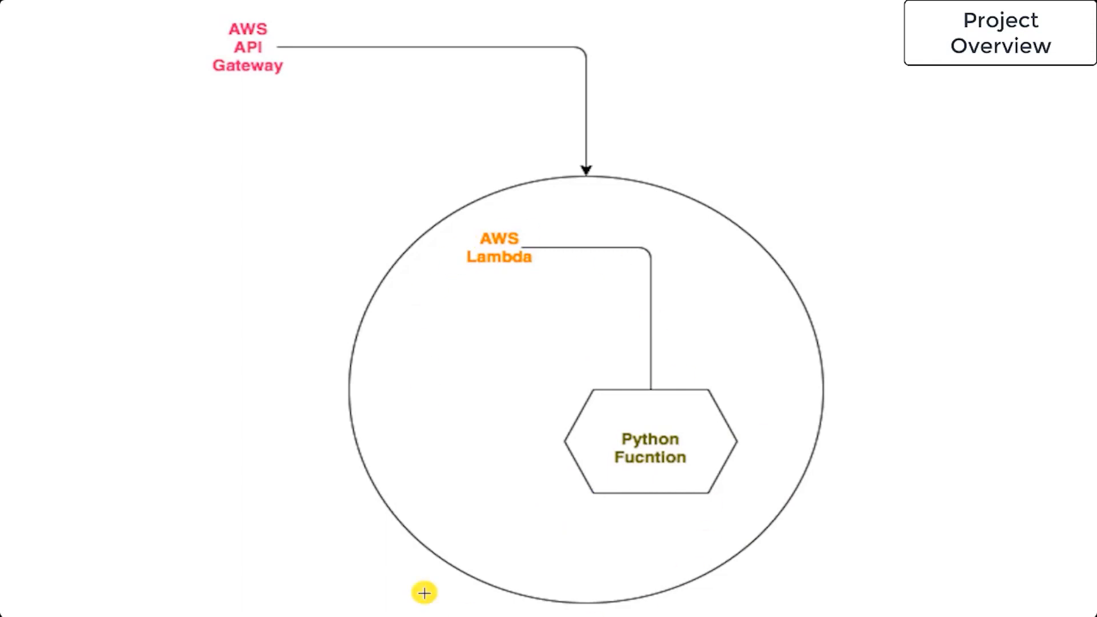
pyautogui.moveTo(194, 46)
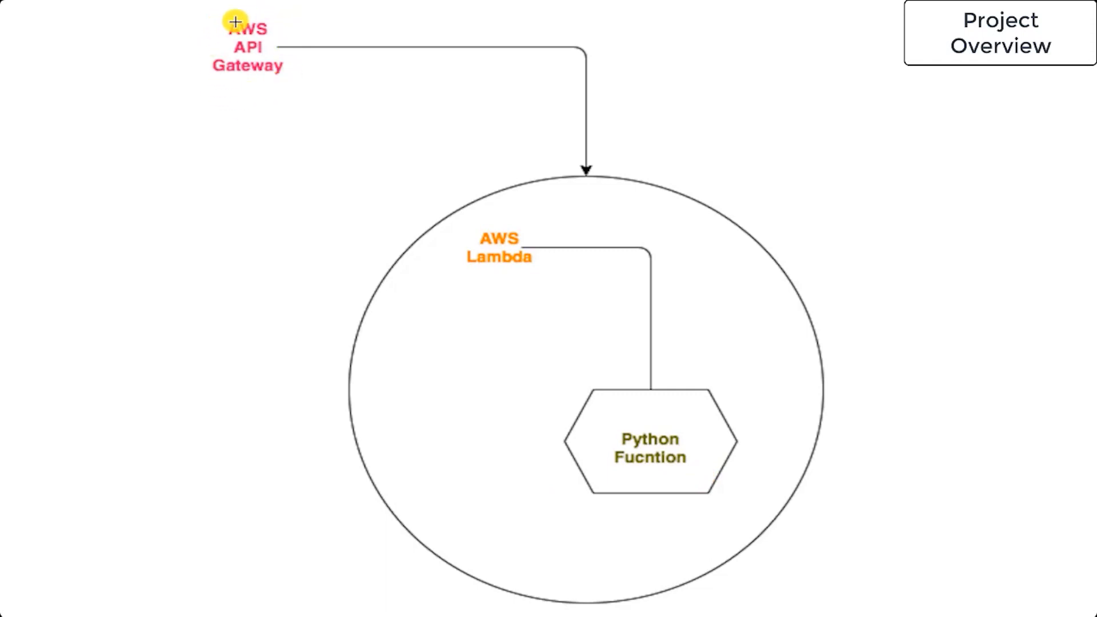
pyautogui.moveTo(602, 295)
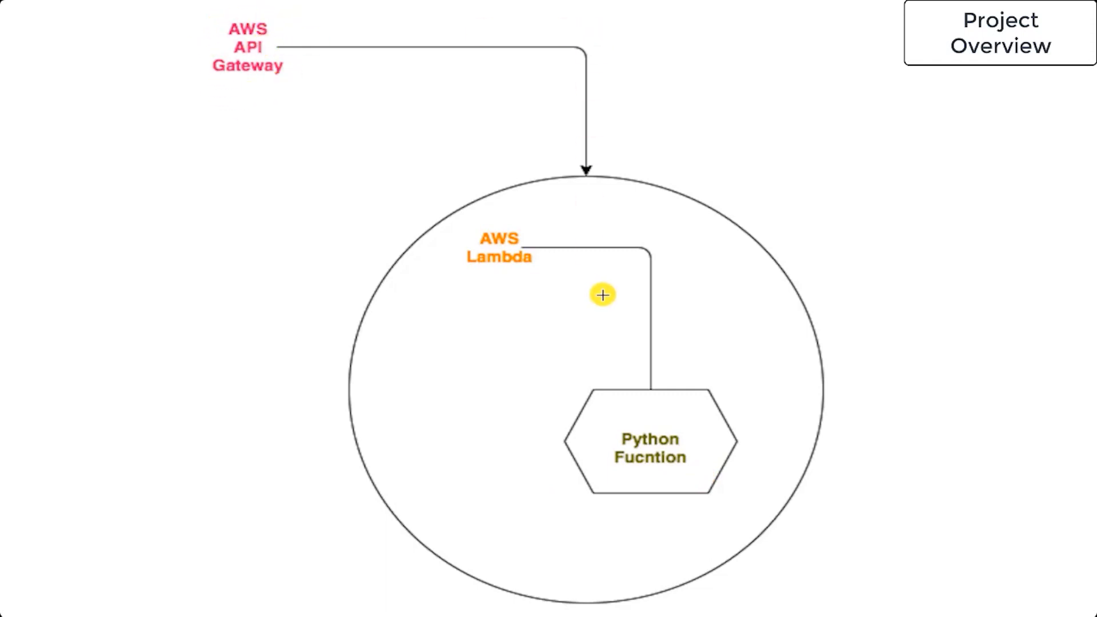